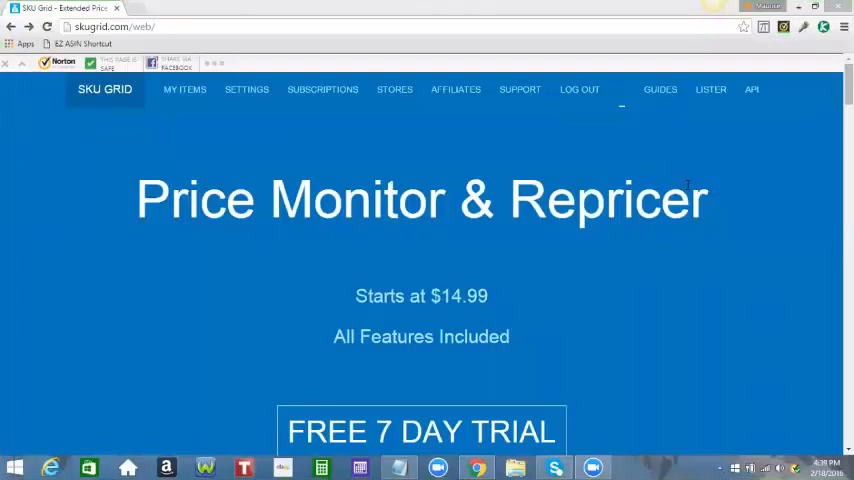
{"action": "mouse_move", "coordinate": [680, 172]}
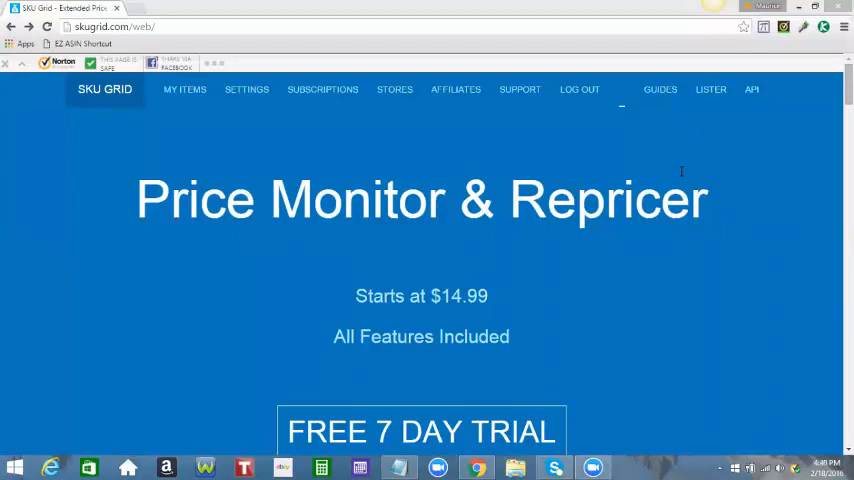
{"action": "mouse_move", "coordinate": [672, 164]}
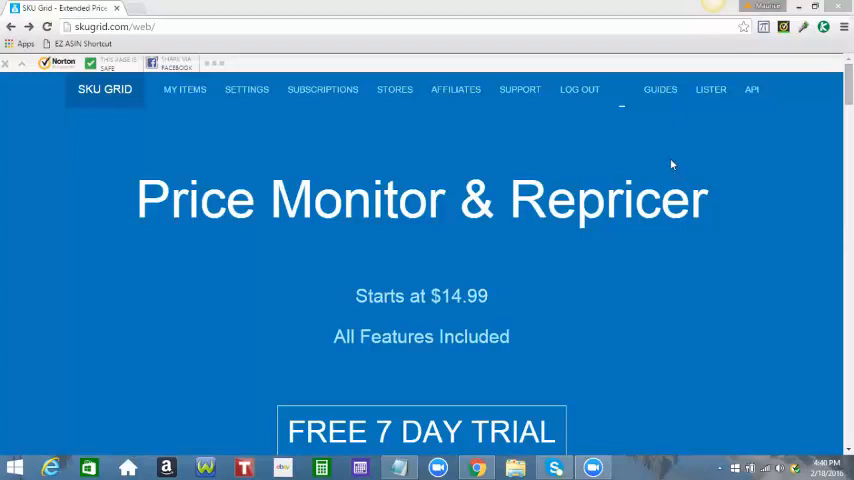
{"action": "mouse_move", "coordinate": [668, 162]}
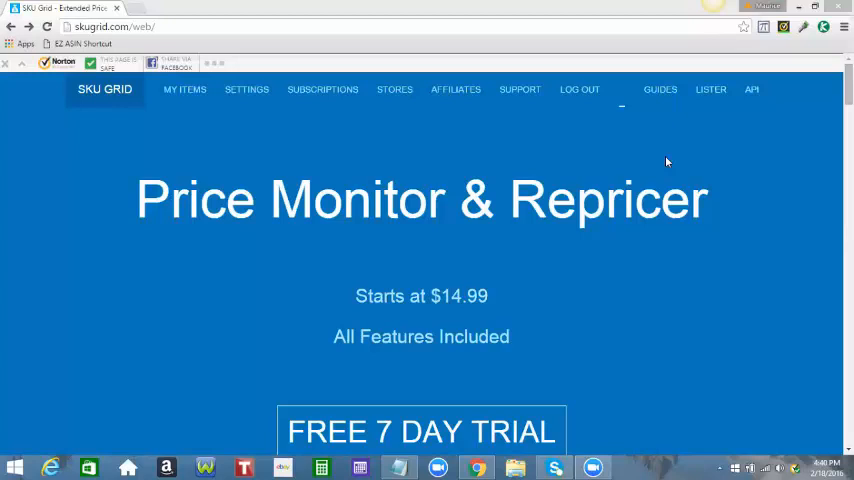
{"action": "mouse_move", "coordinate": [236, 114]}
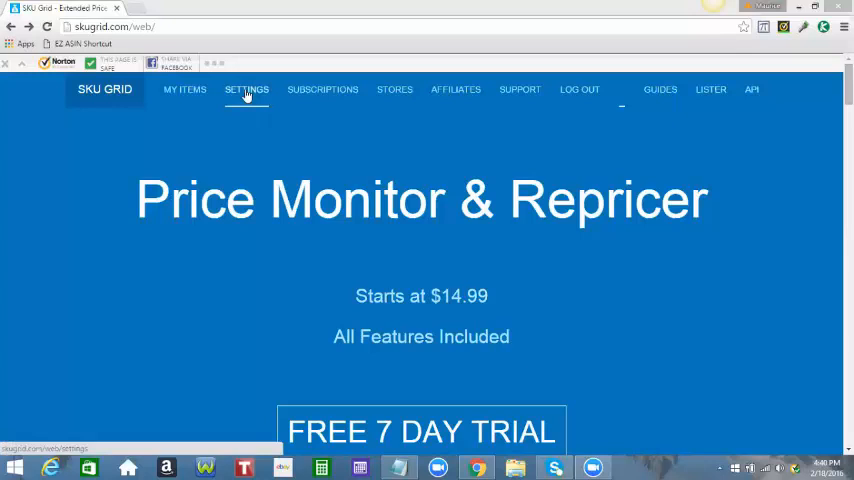
Reach the General Settings page from the SETTINGS link in the top navigation
{"action": "left_click", "coordinate": [246, 88]}
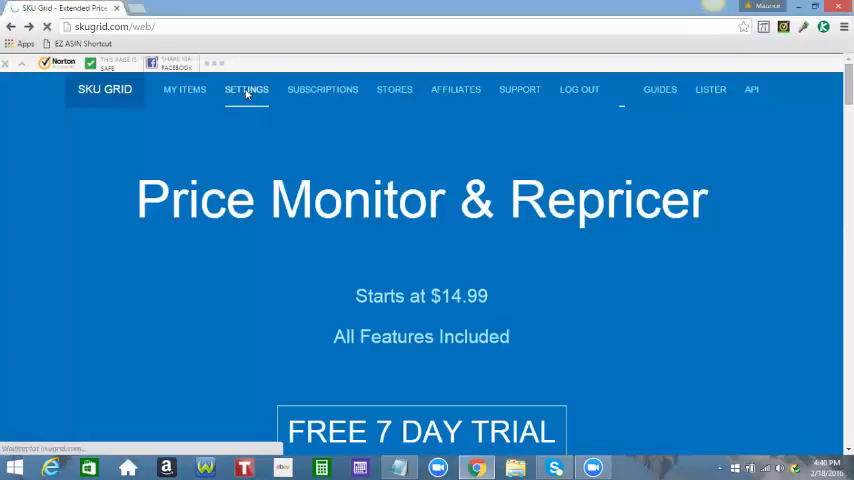
{"action": "left_click", "coordinate": [246, 88]}
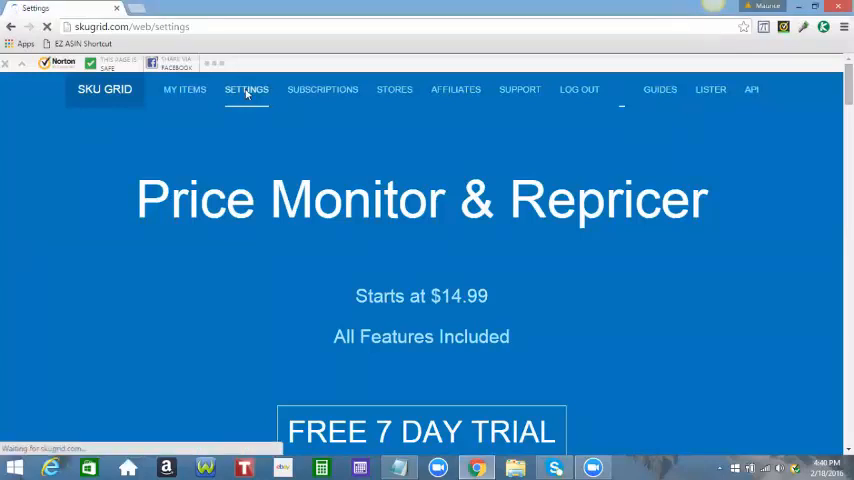
{"action": "left_click", "coordinate": [246, 88]}
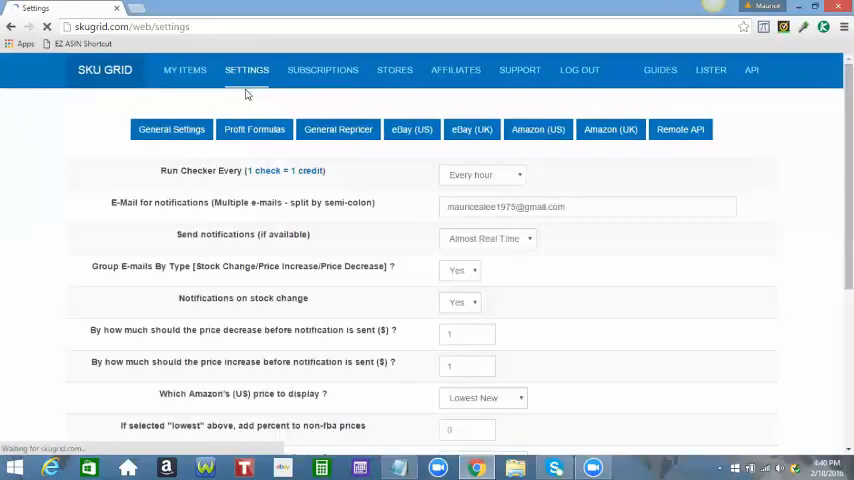
{"action": "mouse_move", "coordinate": [404, 140]}
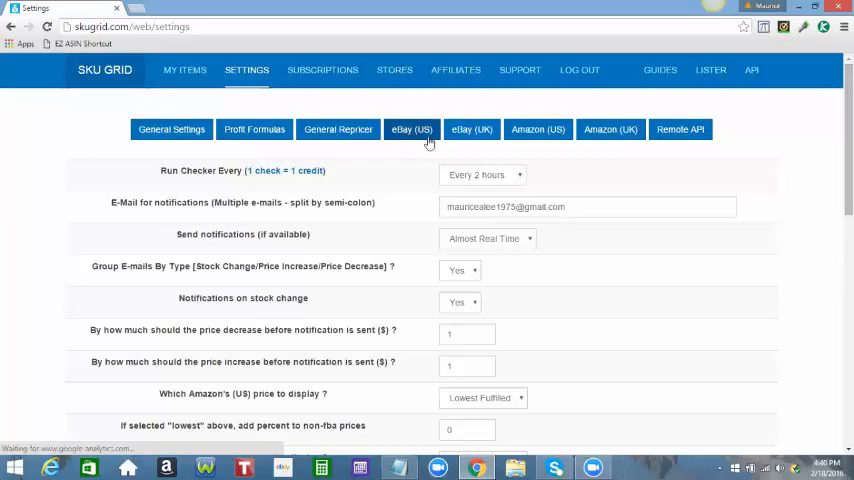
{"action": "left_click", "coordinate": [412, 128]}
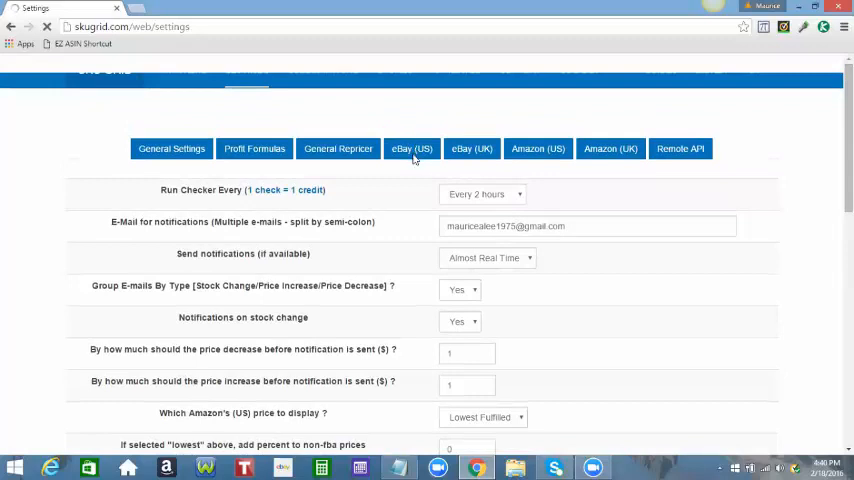
Show the eBay (US) store settings scrolled to the Calculating Ebay's Selling Price section
{"action": "left_click", "coordinate": [412, 148]}
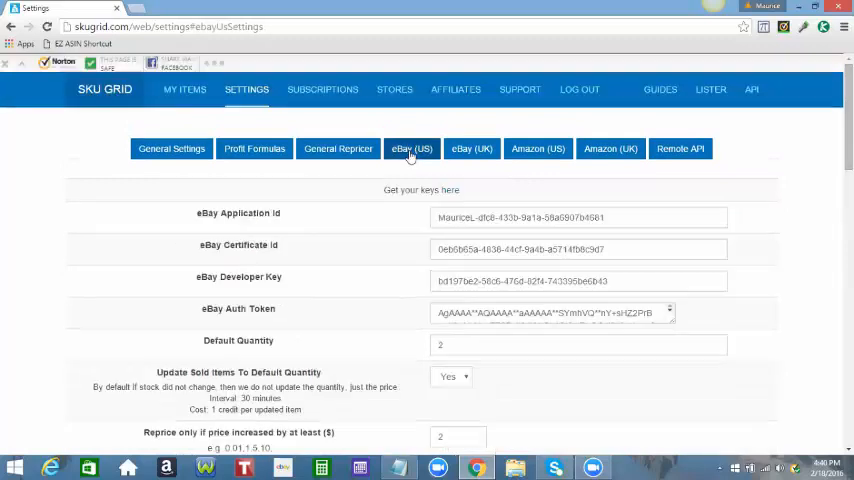
{"action": "scroll", "scroll_direction": "down", "scroll_amount": 3}
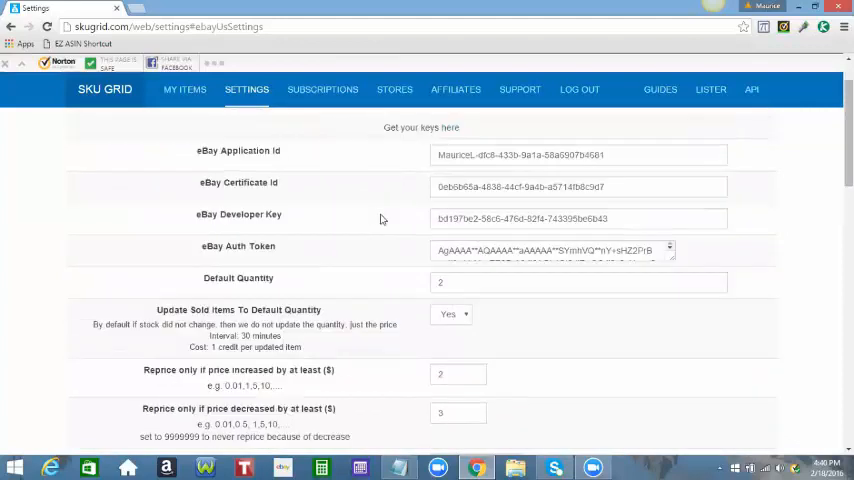
{"action": "scroll", "scroll_direction": "down", "scroll_amount": 3}
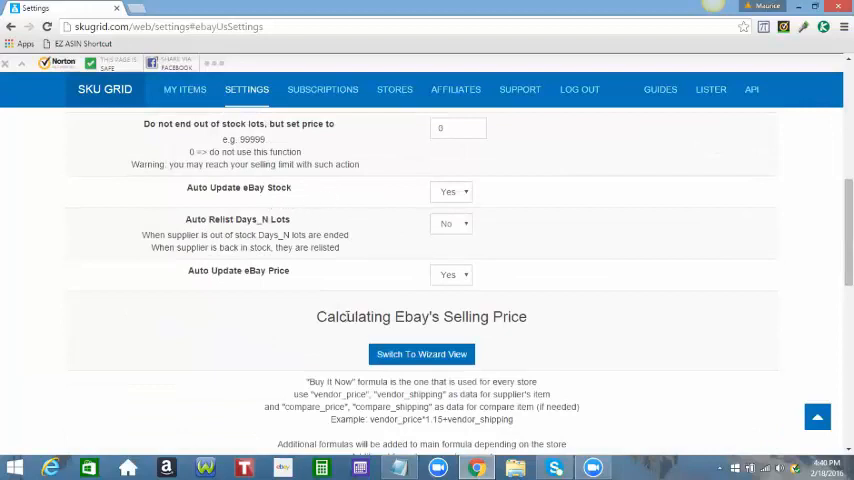
{"action": "scroll", "scroll_direction": "down", "scroll_amount": 3}
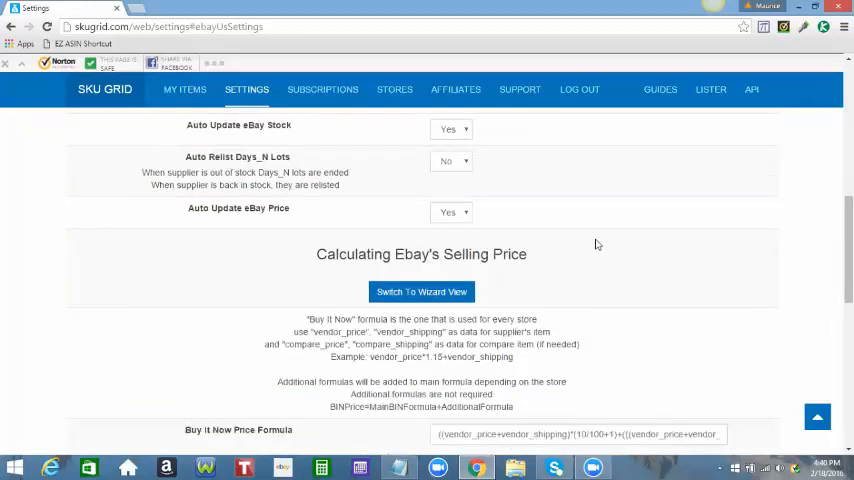
{"action": "scroll", "scroll_direction": "down", "scroll_amount": 3}
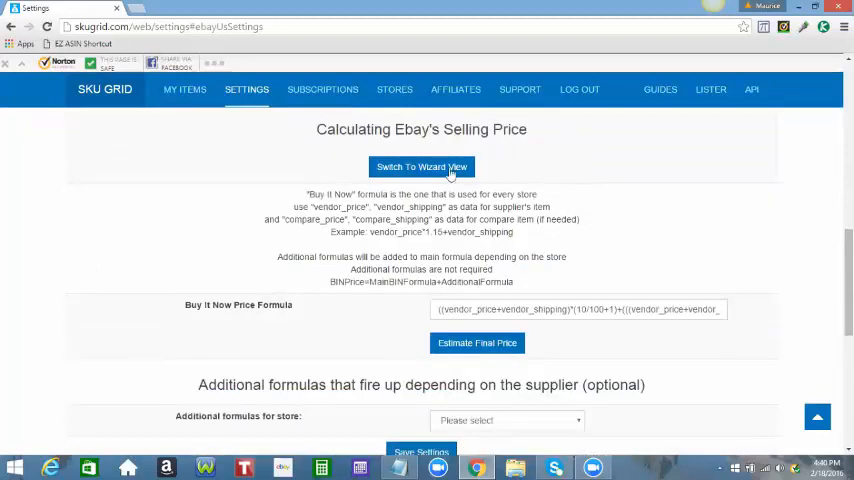
{"action": "left_click", "coordinate": [420, 166]}
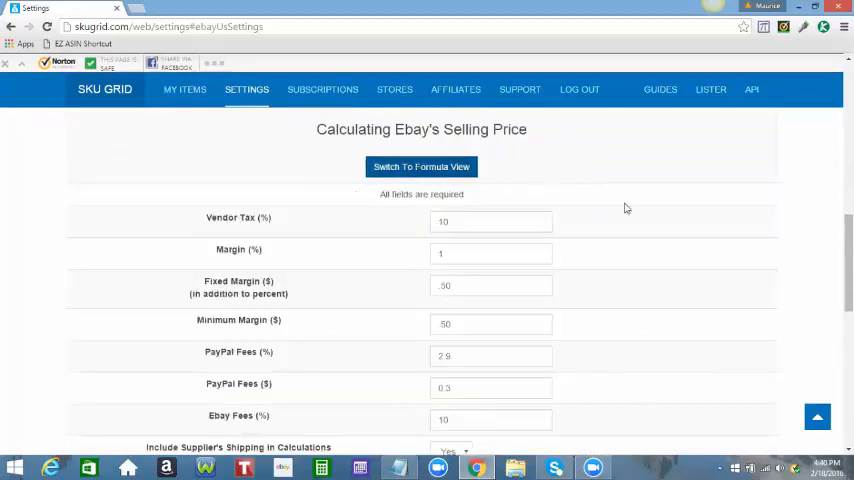
{"action": "scroll", "scroll_direction": "down", "scroll_amount": 3}
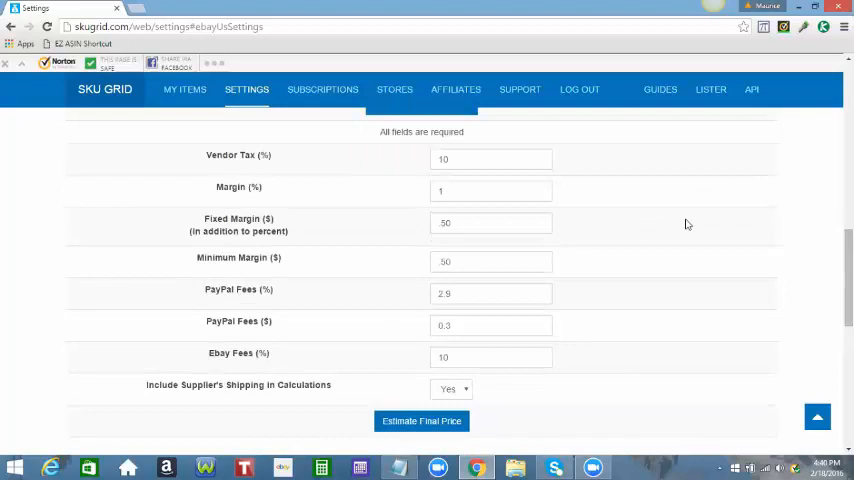
{"action": "mouse_move", "coordinate": [656, 224]}
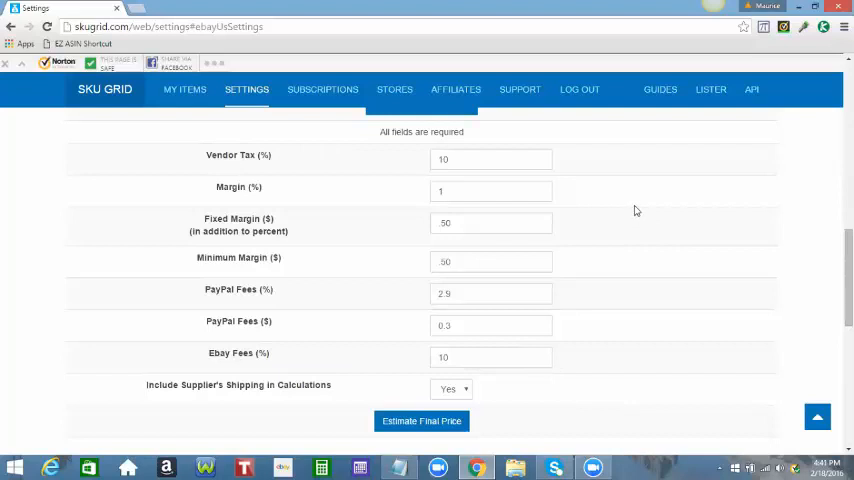
{"action": "mouse_move", "coordinate": [606, 188]}
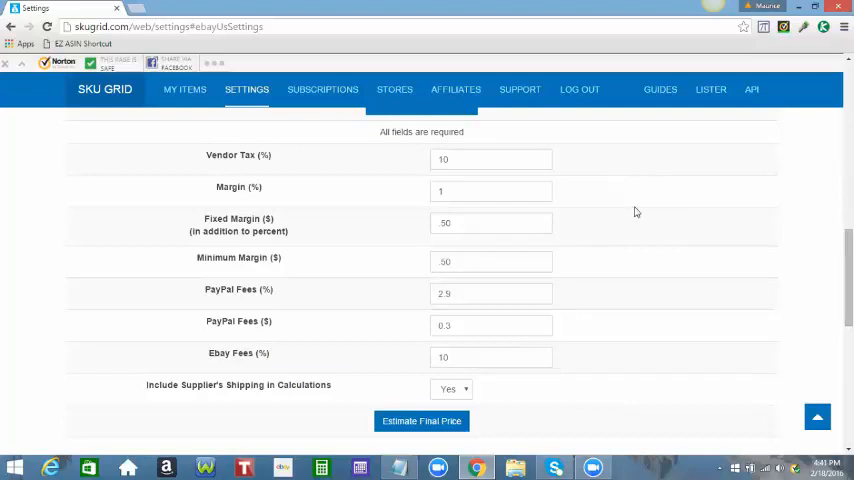
{"action": "mouse_move", "coordinate": [660, 192]}
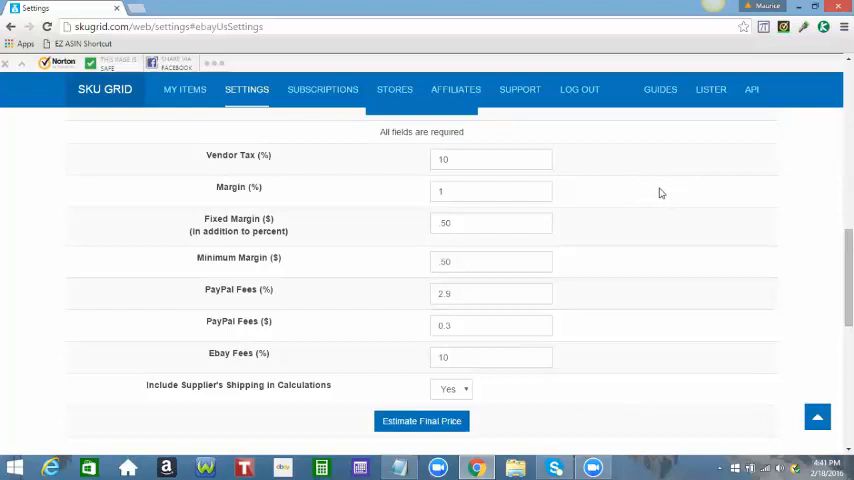
{"action": "mouse_move", "coordinate": [648, 200]}
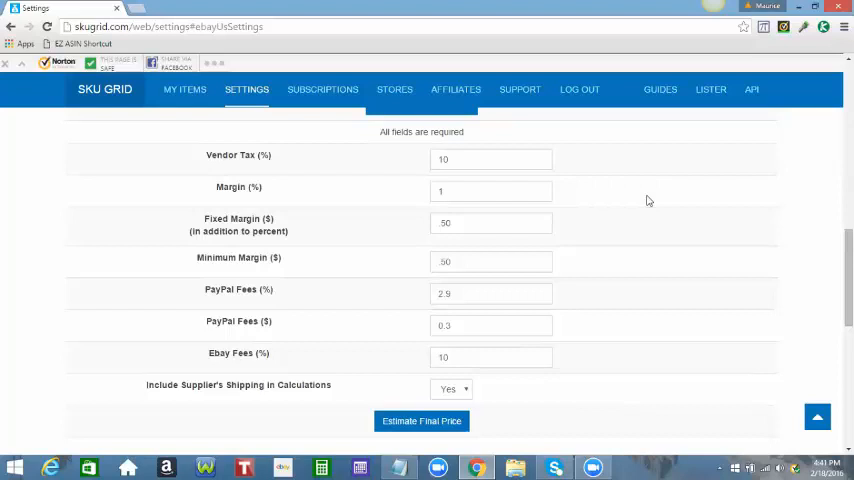
{"action": "mouse_move", "coordinate": [612, 218]}
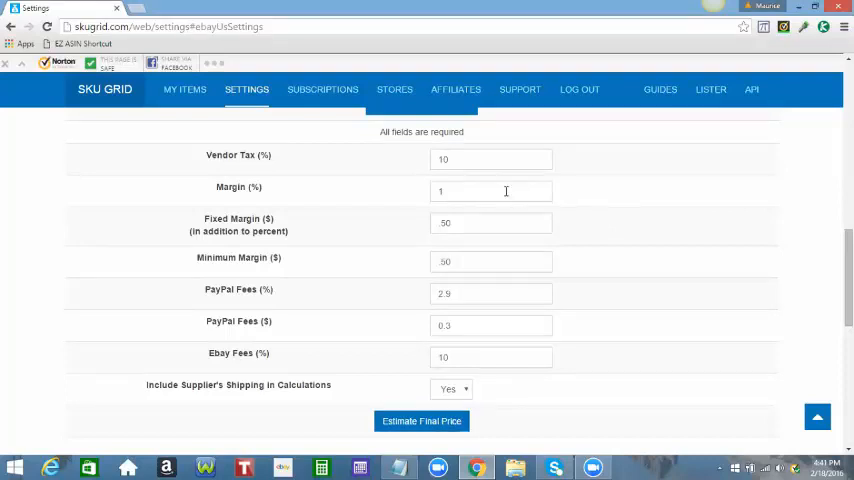
Replace the Margin (%) value of 1 with 0
{"action": "left_click", "coordinate": [492, 192]}
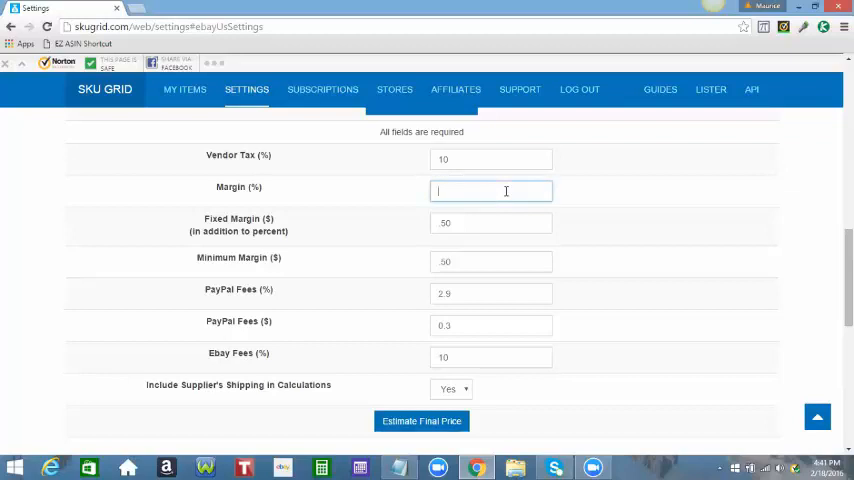
{"action": "left_click", "coordinate": [490, 192]}
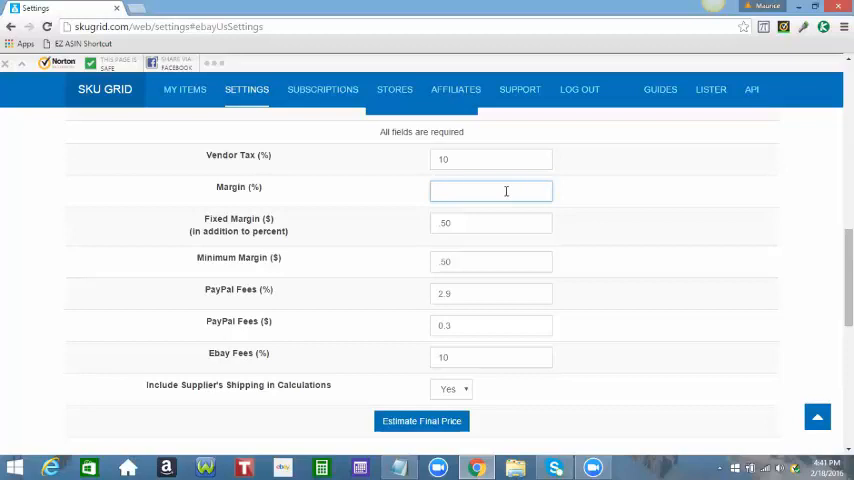
{"action": "type", "text": "0"}
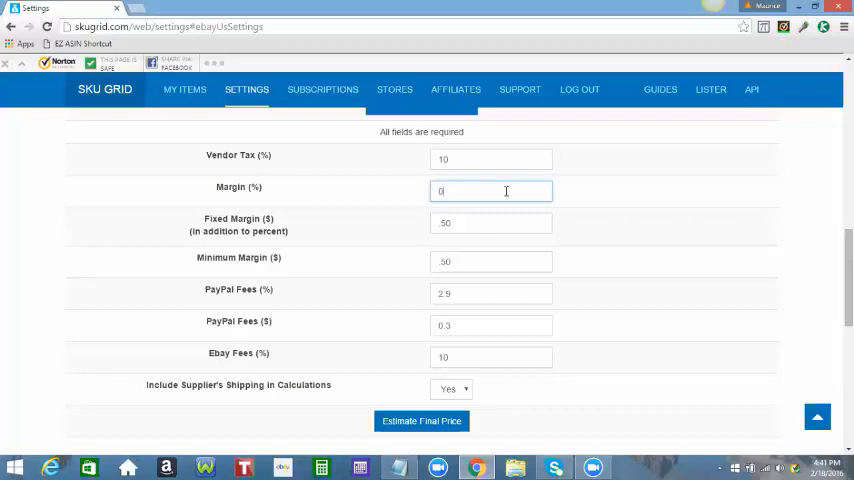
{"action": "mouse_move", "coordinate": [294, 190]}
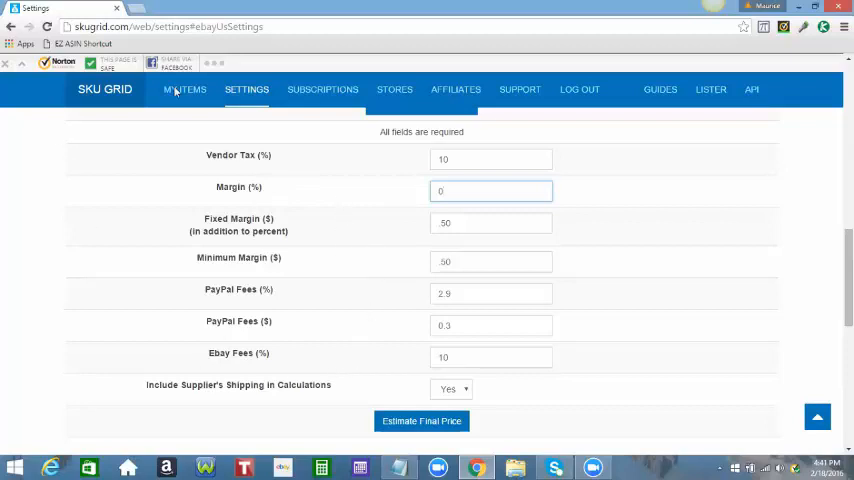
{"action": "mouse_move", "coordinate": [346, 258]}
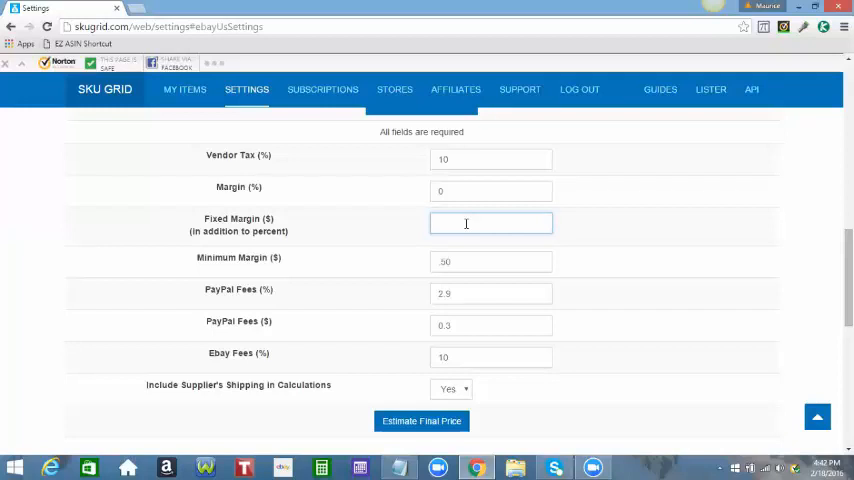
Set Fixed Margin ($) to 5 and Minimum Margin ($) to 0
{"action": "left_click", "coordinate": [490, 224]}
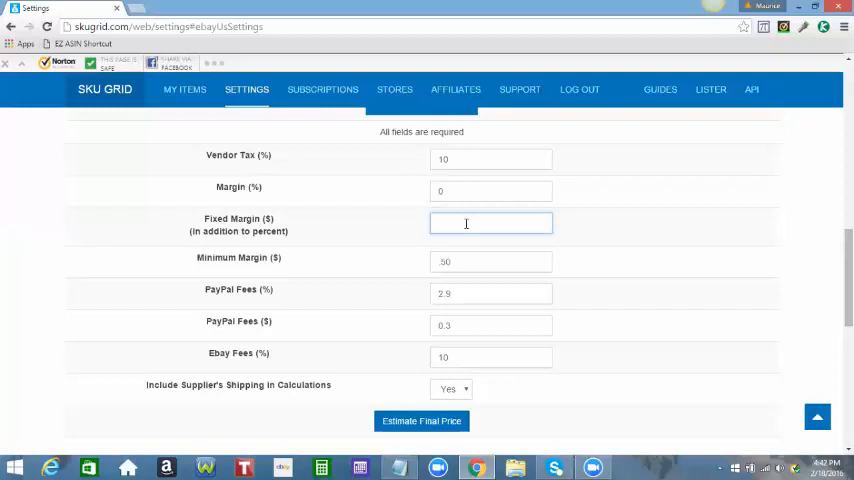
{"action": "type", "text": "5"}
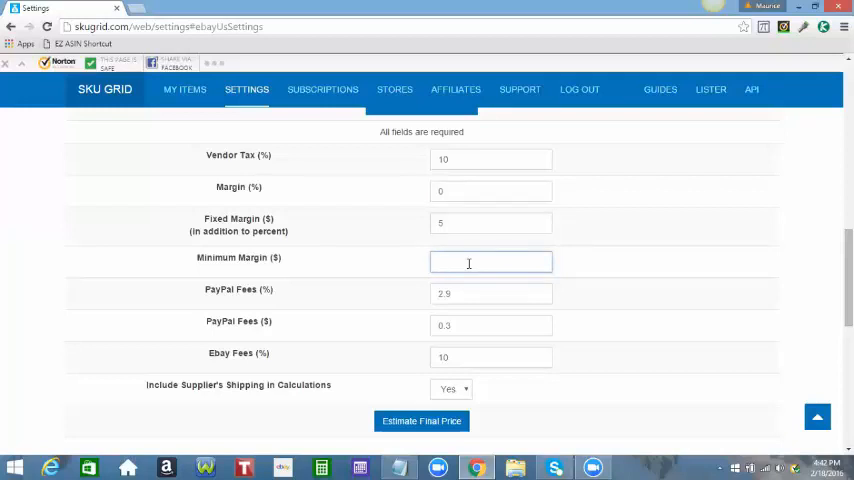
{"action": "type", "text": "0"}
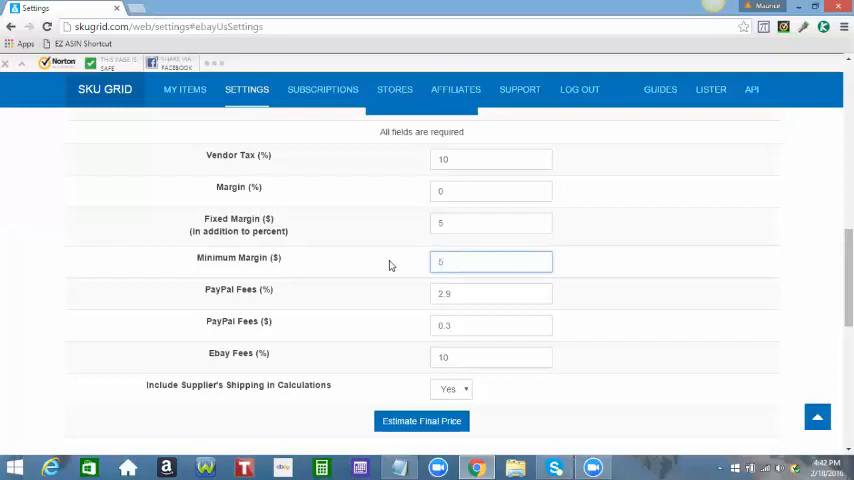
Enter 3 in Minimum Margin ($), then change it to 5
{"action": "left_click", "coordinate": [492, 260]}
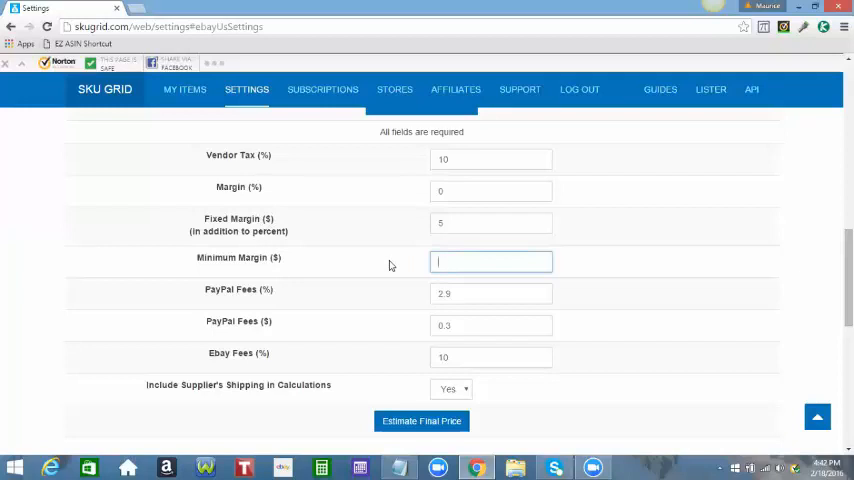
{"action": "type", "text": "3"}
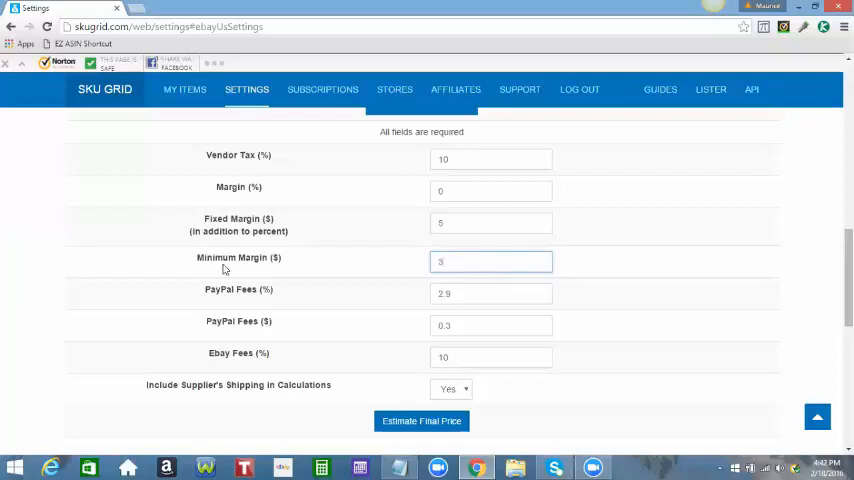
{"action": "mouse_move", "coordinate": [240, 264]}
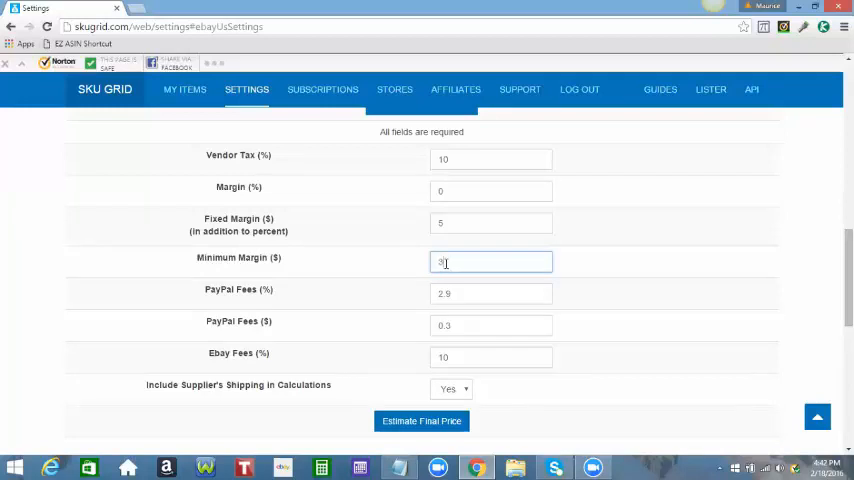
{"action": "mouse_move", "coordinate": [374, 272]}
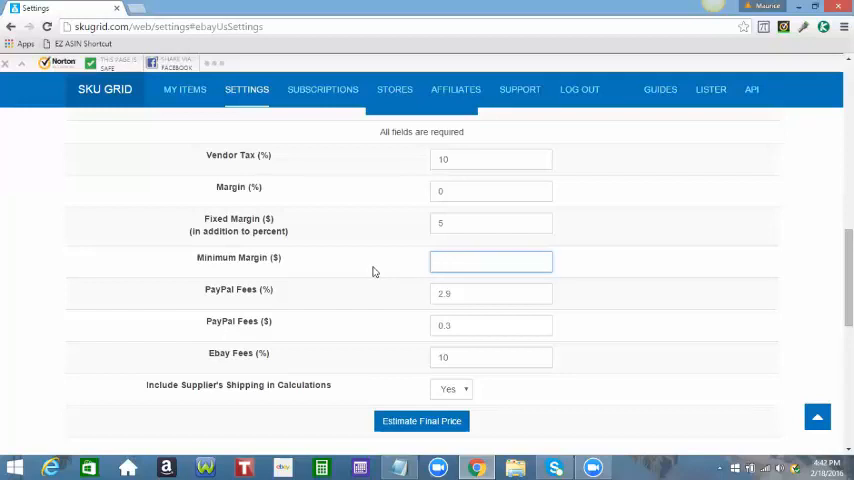
{"action": "type", "text": "5"}
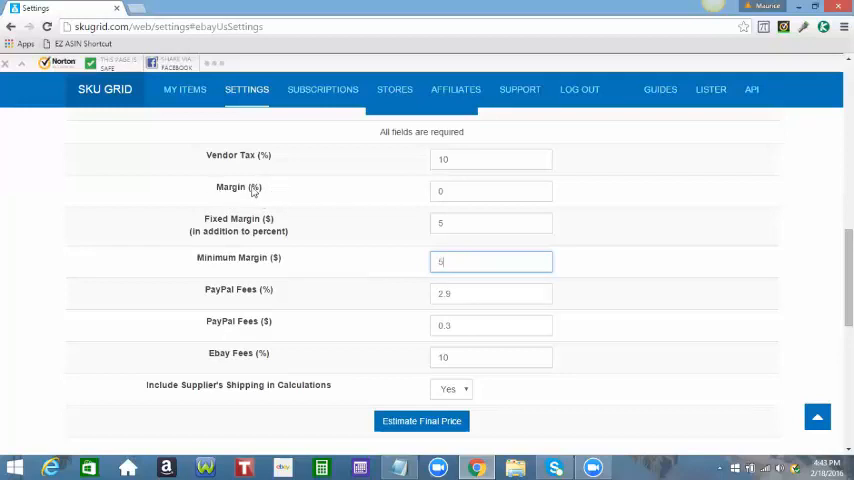
{"action": "mouse_move", "coordinate": [256, 218]}
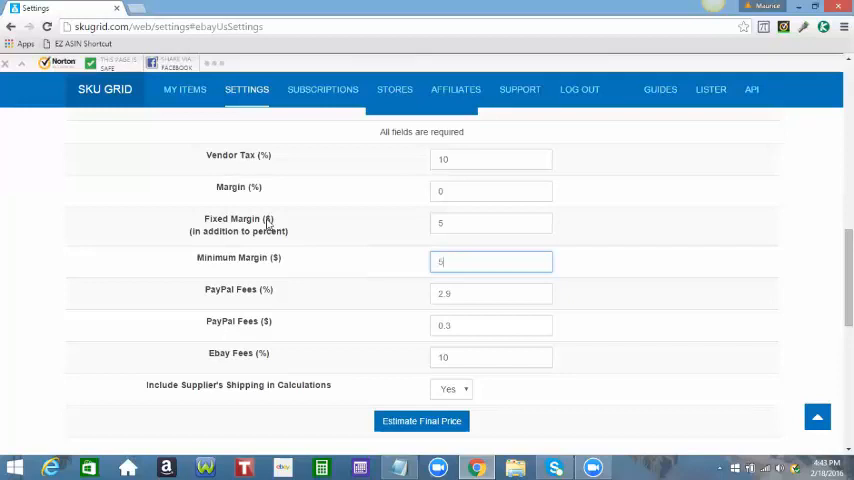
{"action": "mouse_move", "coordinate": [266, 222]}
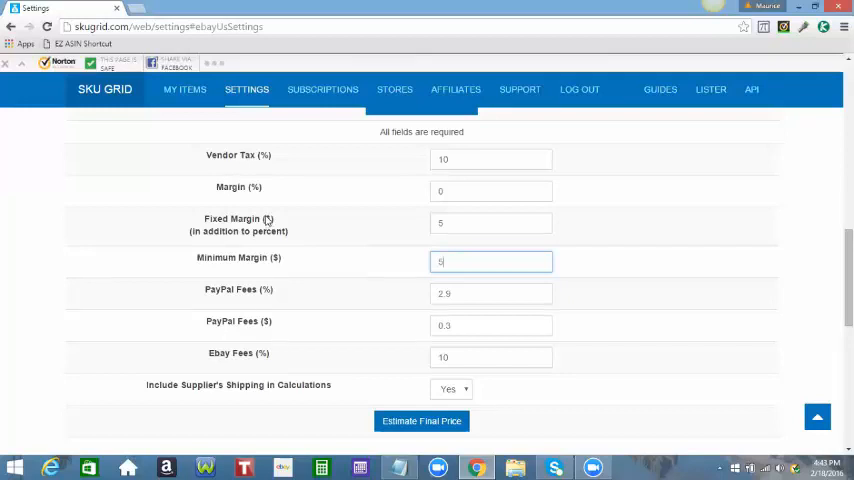
{"action": "mouse_move", "coordinate": [320, 228]}
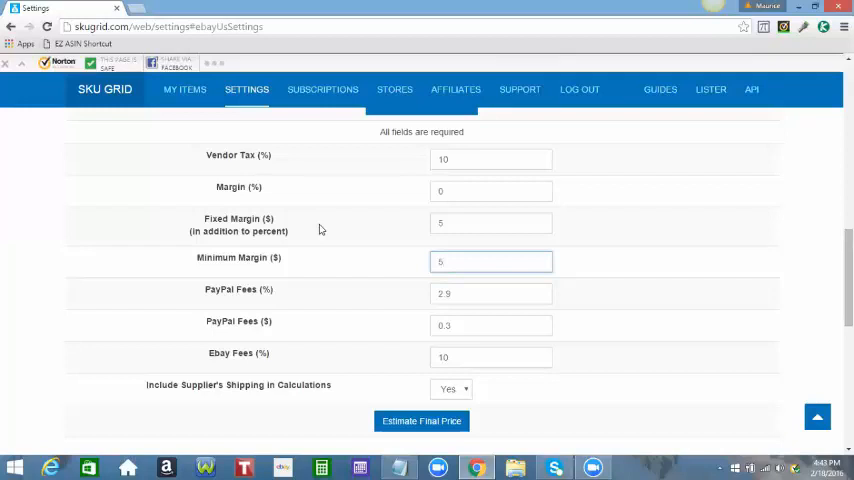
{"action": "left_click", "coordinate": [490, 260]}
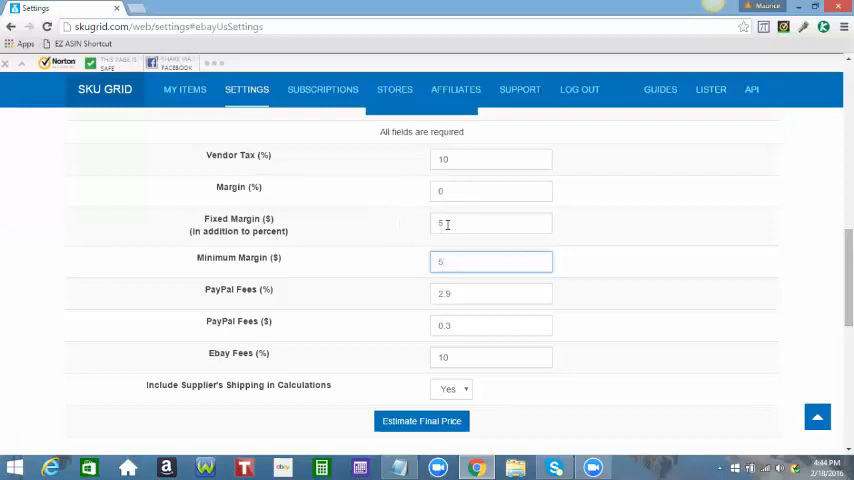
{"action": "left_click", "coordinate": [492, 224]}
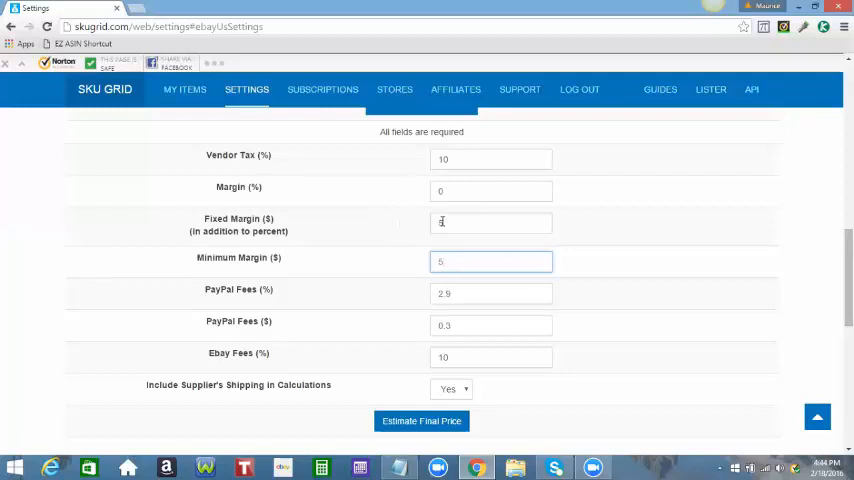
{"action": "type", "text": "5"}
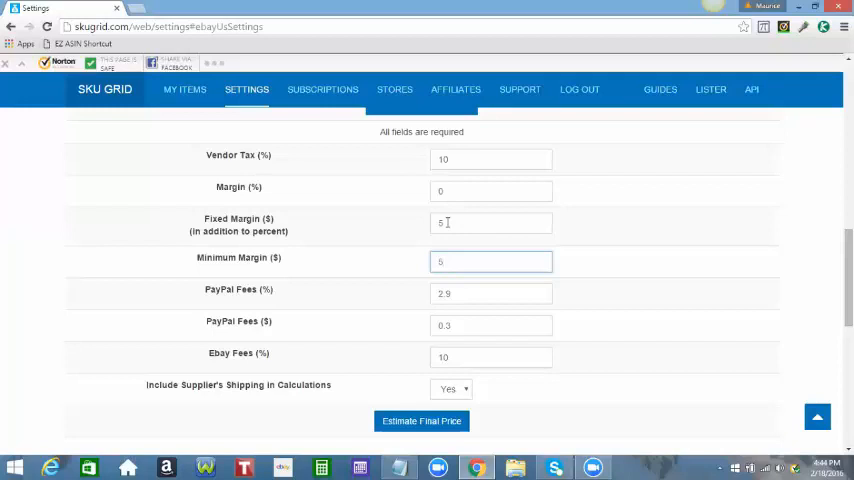